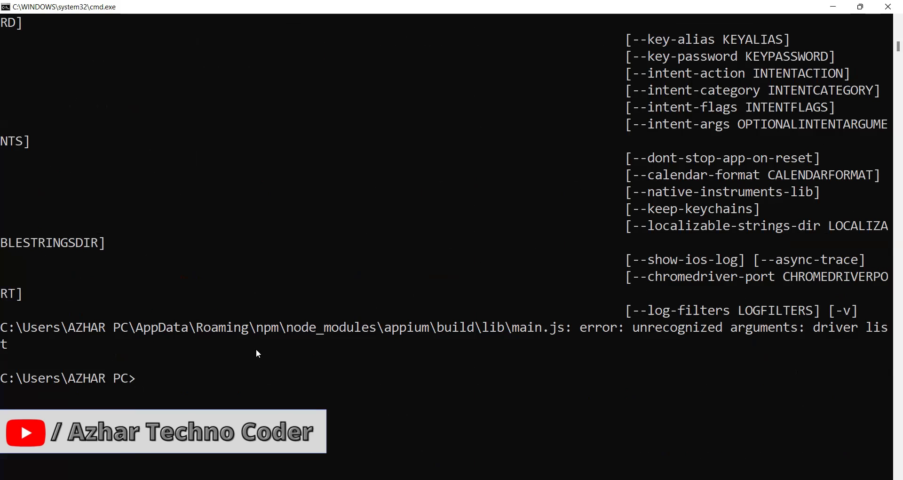
# Retry the Appium driver command, then reinstall Appium globally with 'npm install appium@next -g'
pyautogui.write('appium driver list')
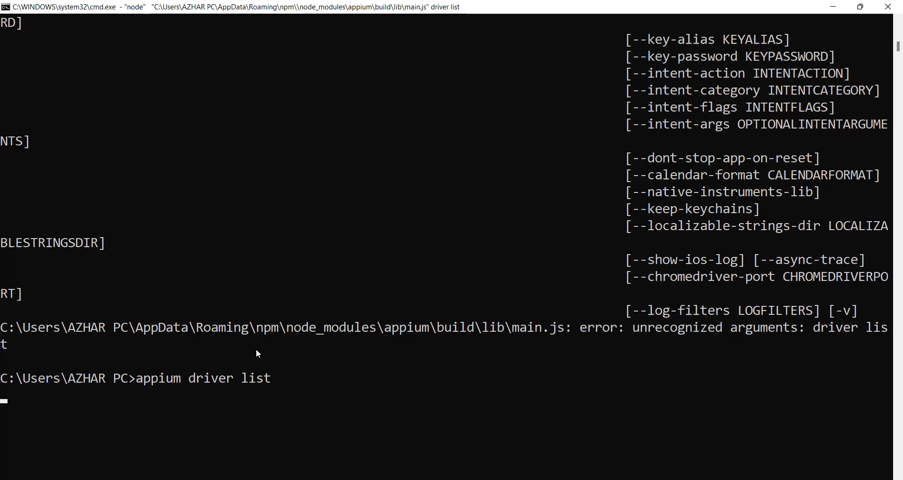
pyautogui.moveTo(749, 332)
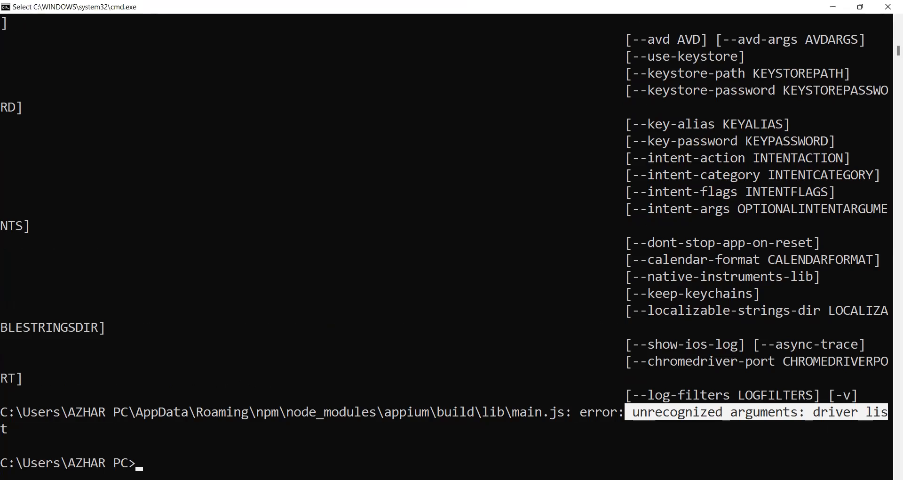
pyautogui.write('npm install appium@next -g')
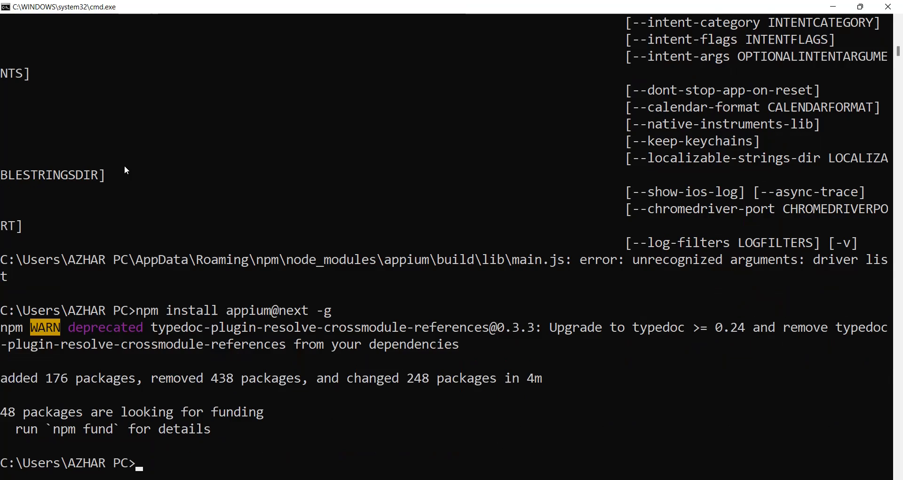
pyautogui.moveTo(275, 73)
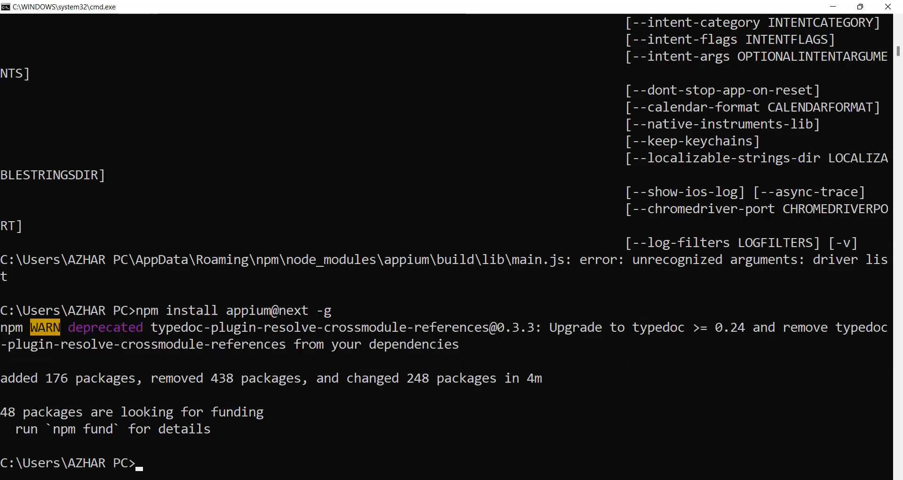
# Run 'appium driver list' to show seven available drivers, all not installed
pyautogui.write('appium')
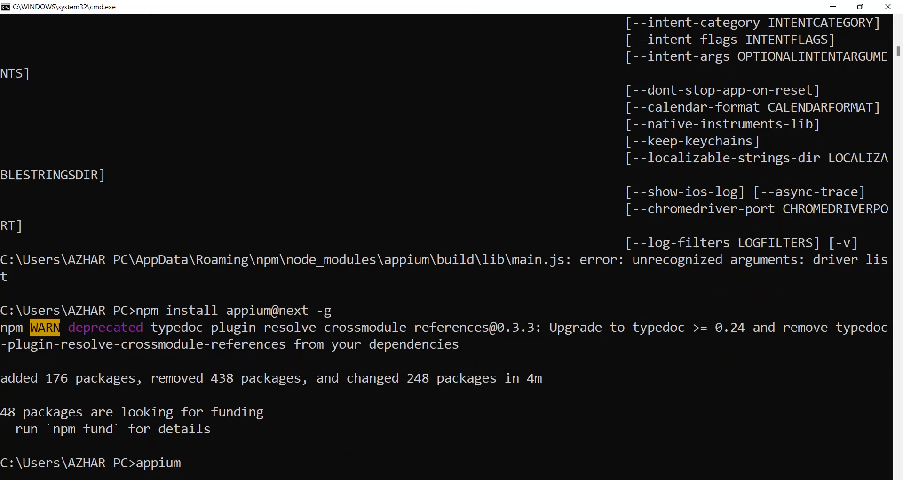
pyautogui.write('driver list')
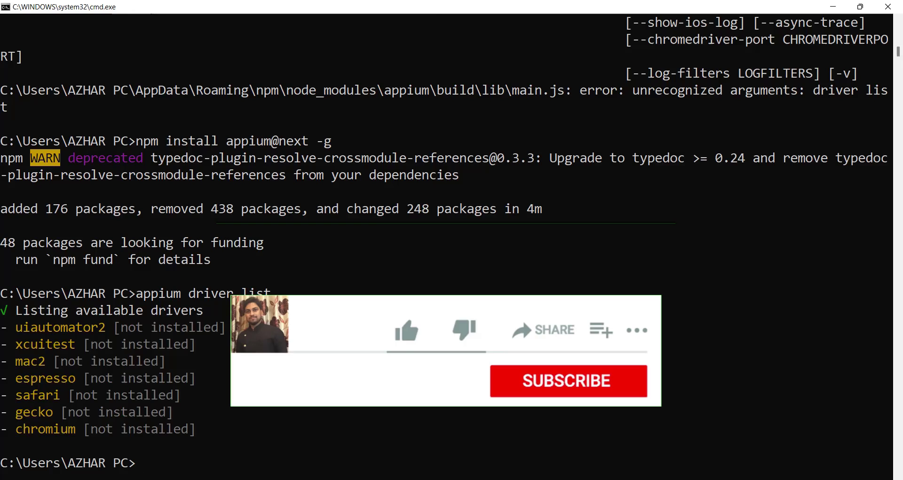
pyautogui.click(567, 381)
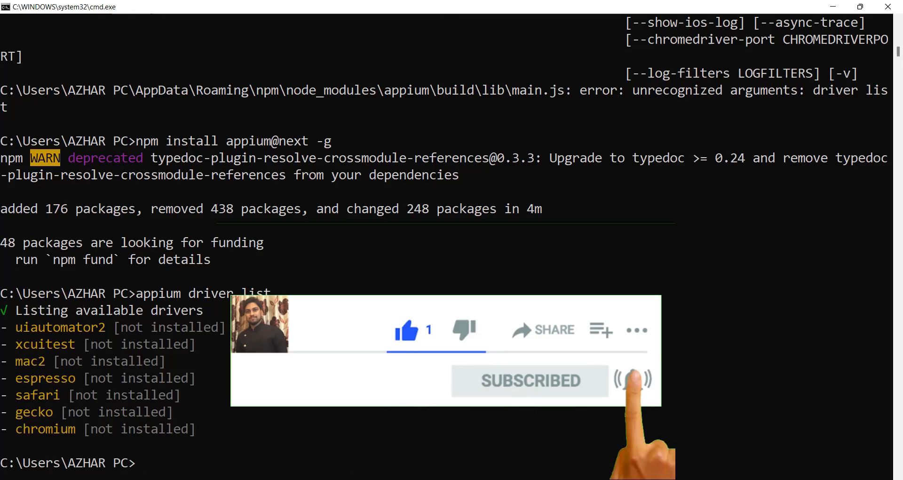